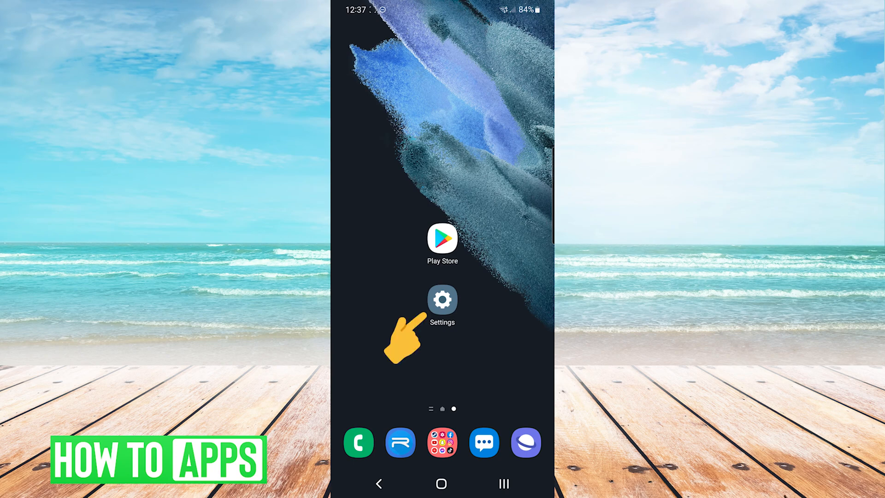
# Go from the home screen into Settings > Apps and scroll to Google Play Store.
pyautogui.click(442, 299)
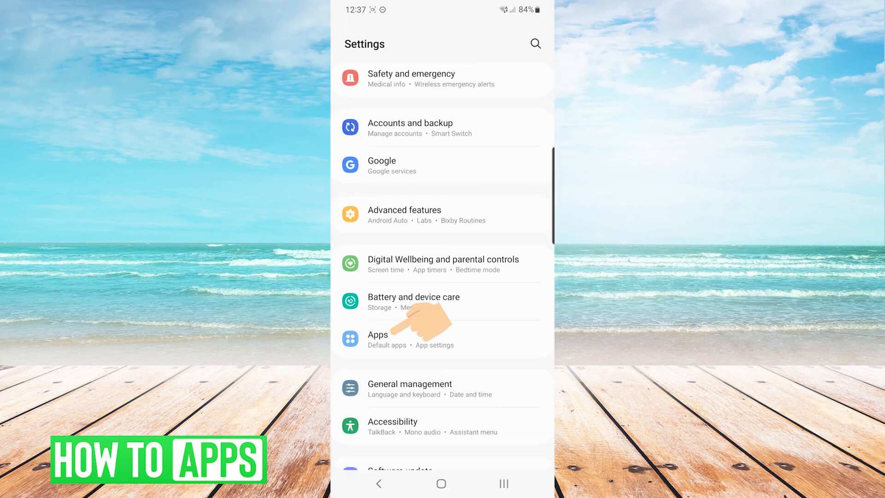
pyautogui.click(377, 340)
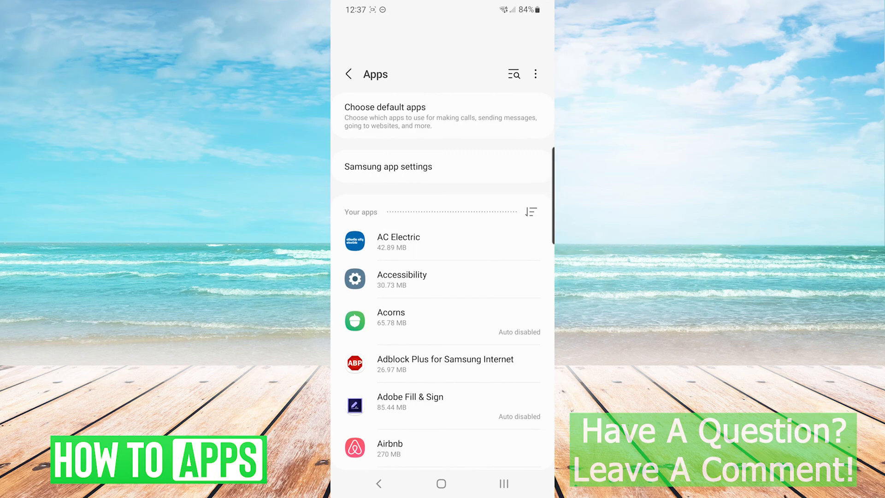
pyautogui.scroll(-3)
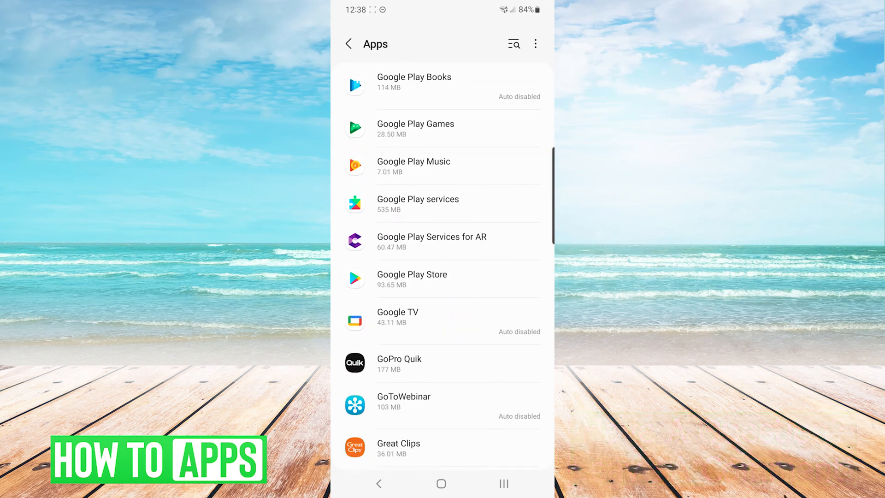
# In Google Play Store's Storage, clear the cache to 0 B and confirm clearing its data.
pyautogui.click(413, 279)
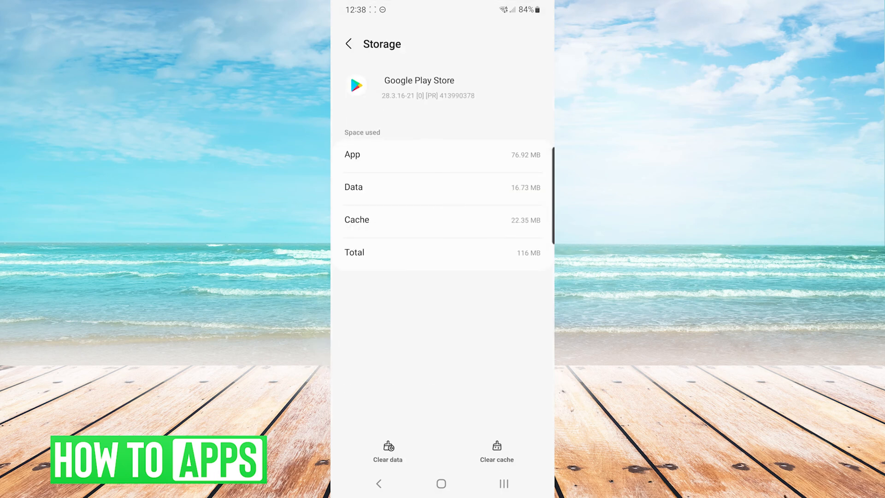
pyautogui.click(497, 449)
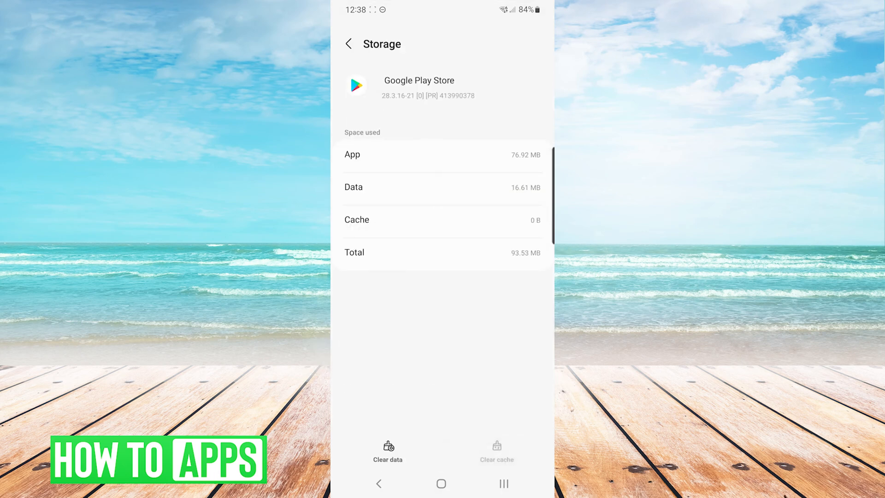
pyautogui.click(388, 452)
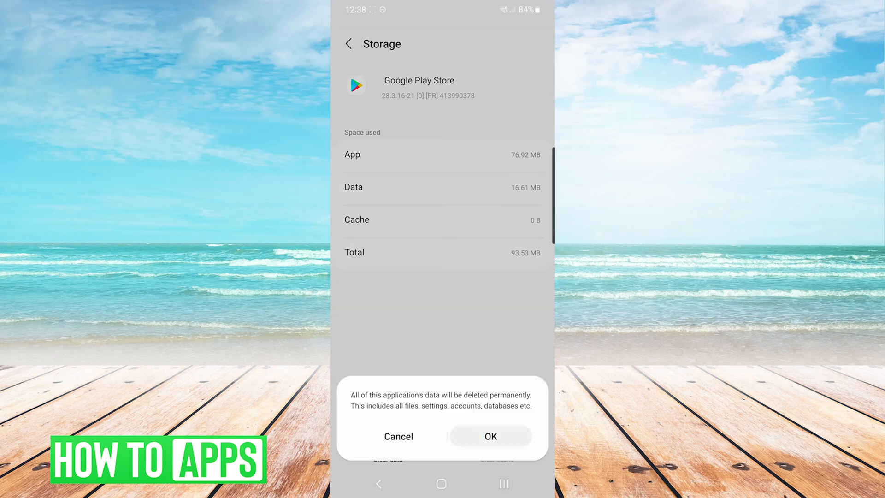
pyautogui.click(489, 436)
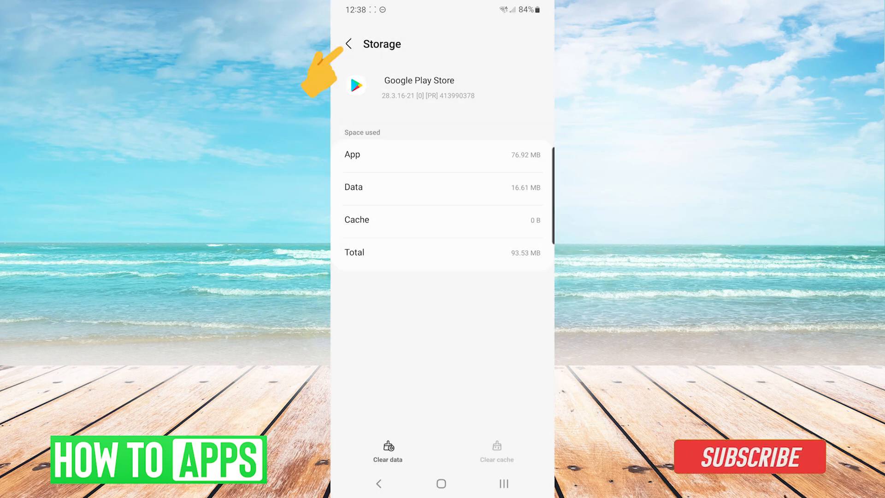
# Return to Play Store's App info and bring up its three-dot menu for further actions.
pyautogui.click(348, 43)
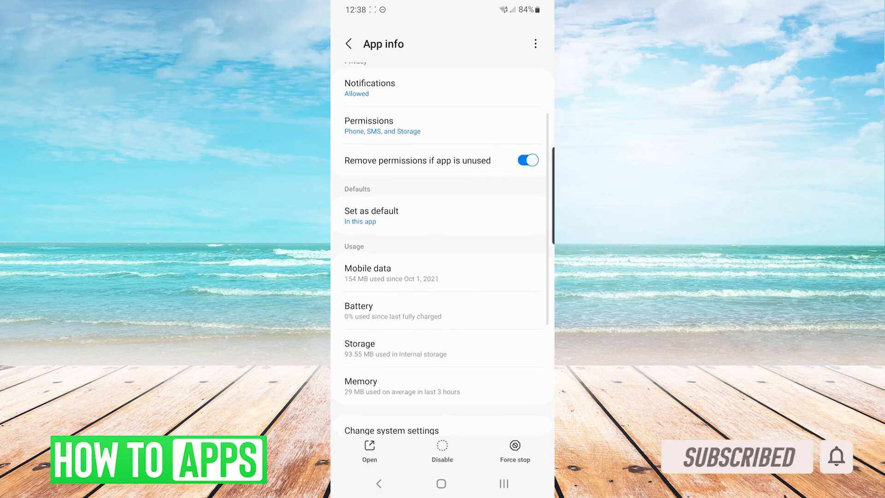
pyautogui.scroll(-3)
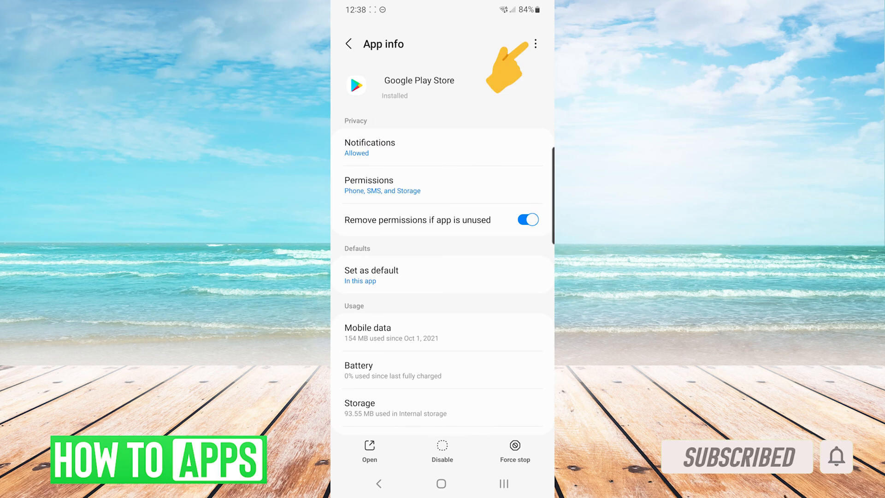
pyautogui.click(535, 44)
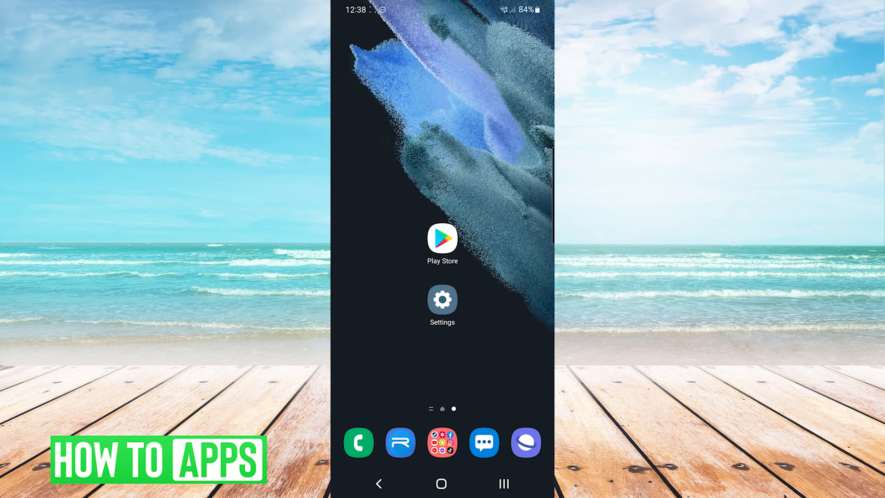
# Review the Internal storage breakdown at 94% used, down through categories and Trash.
pyautogui.click(442, 299)
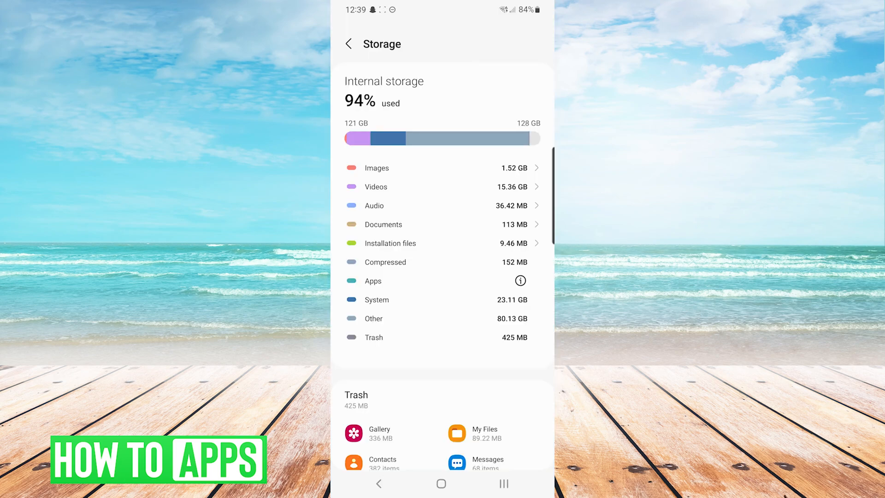
pyautogui.scroll(-3)
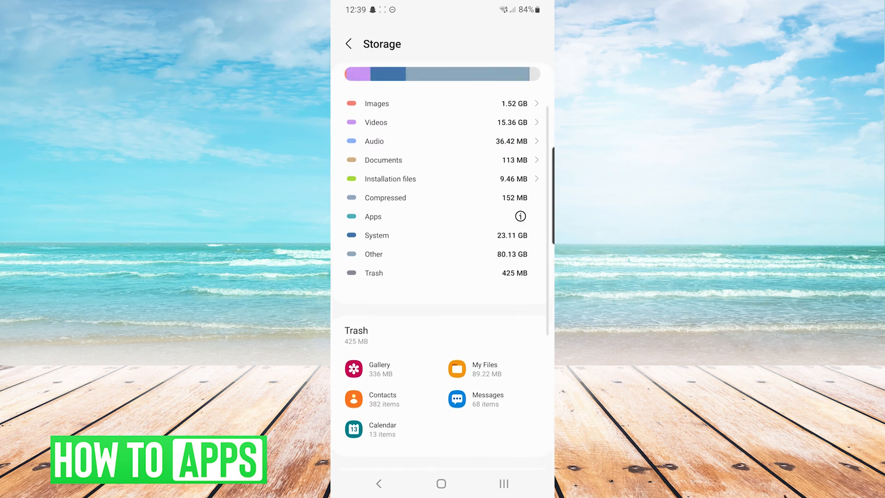
pyautogui.scroll(-3)
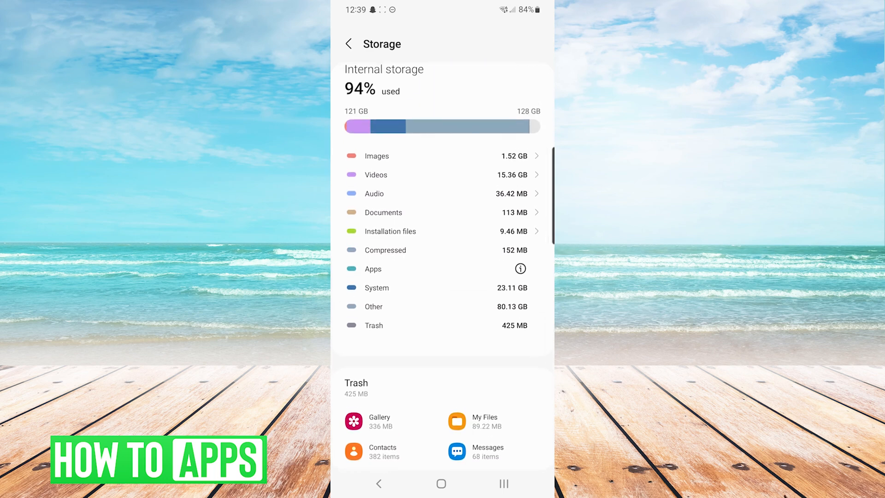